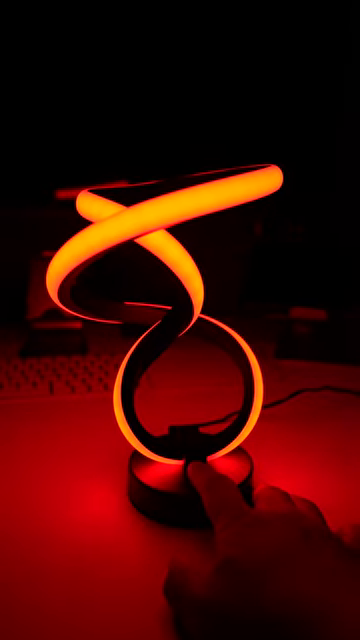
left_click(200, 490)
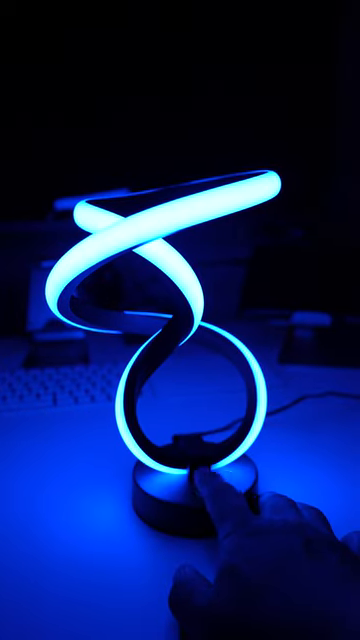
left_click(200, 490)
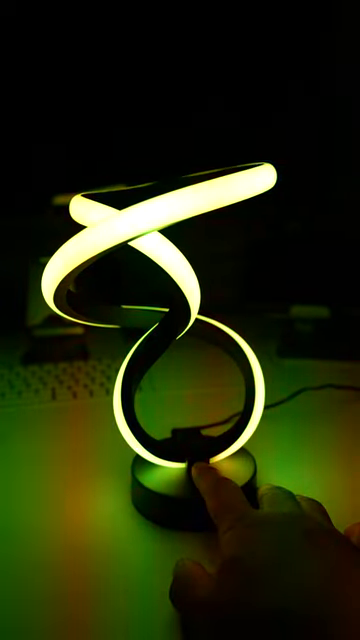
left_click(200, 480)
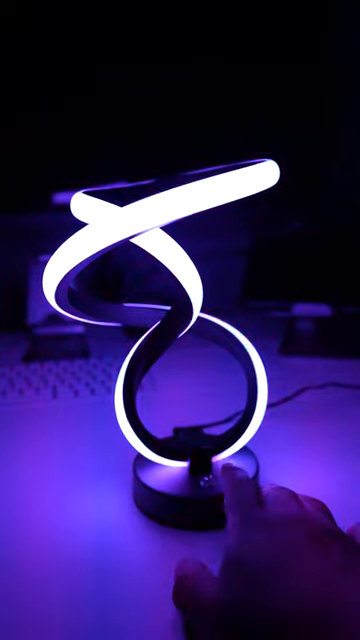